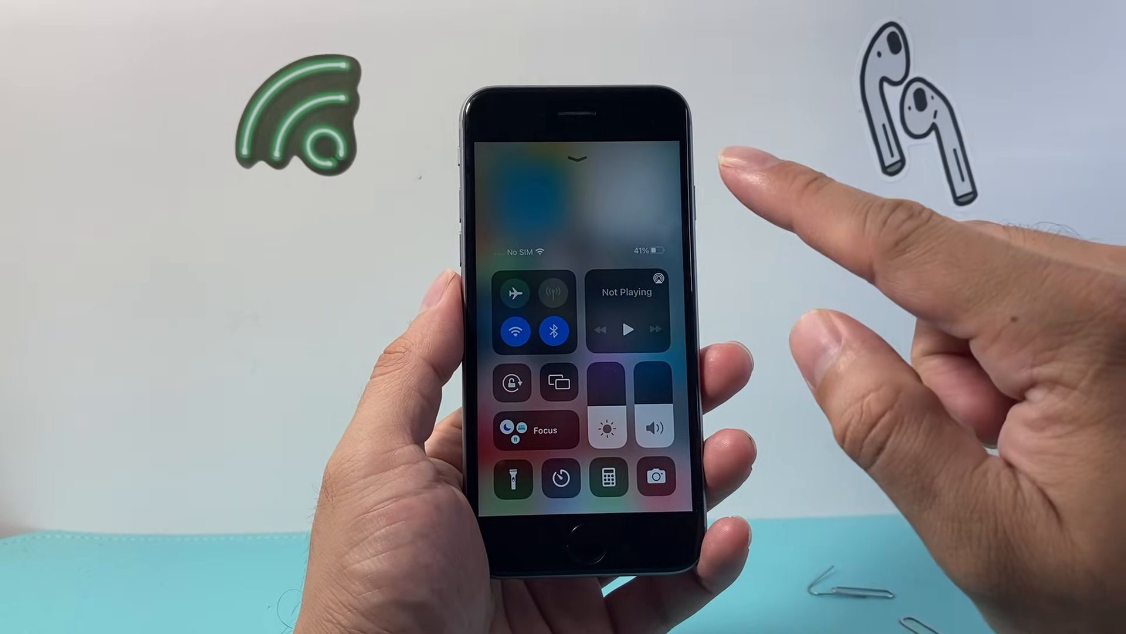
# Switch on Airplane Mode, cutting Wi-Fi while Bluetooth stays enabled.
pyautogui.click(515, 292)
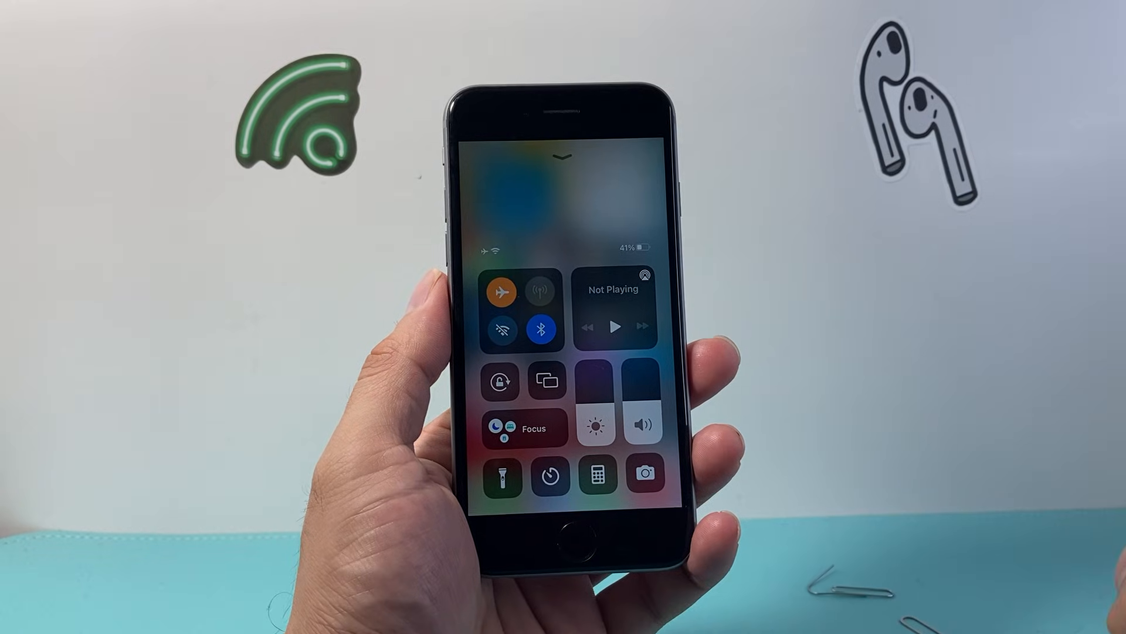